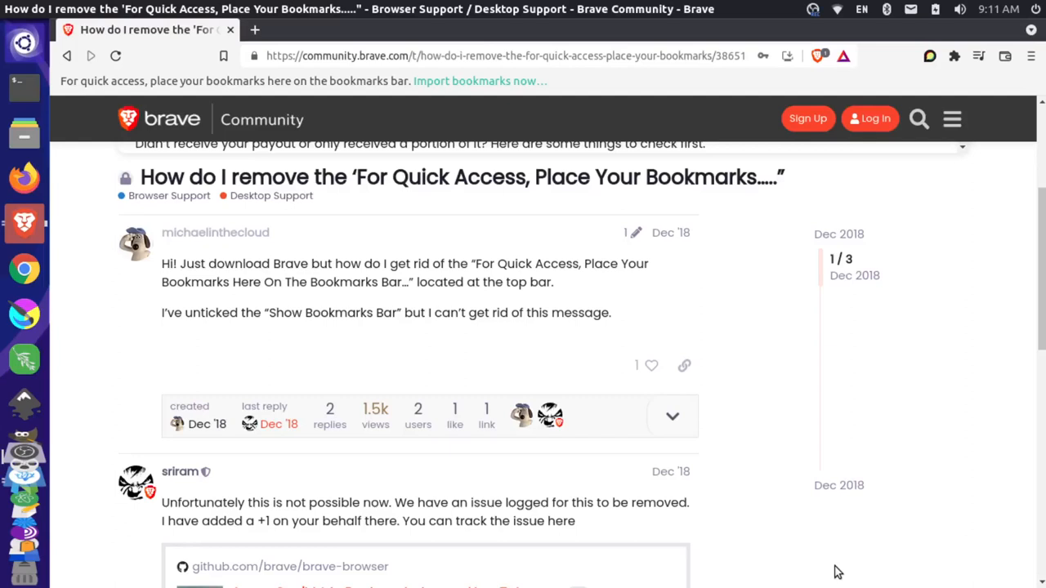
mouse_move(98, 90)
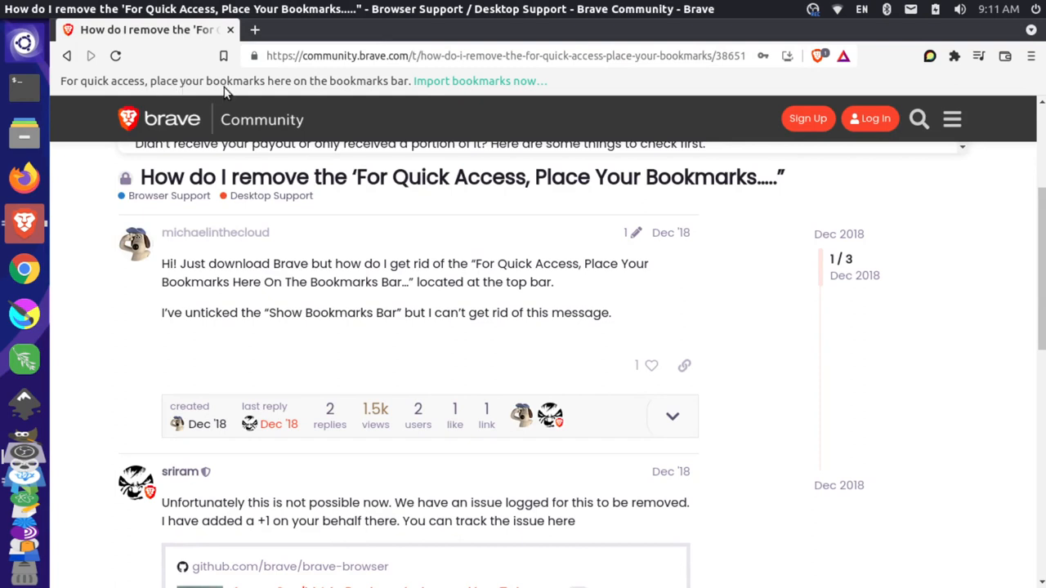
mouse_move(641, 90)
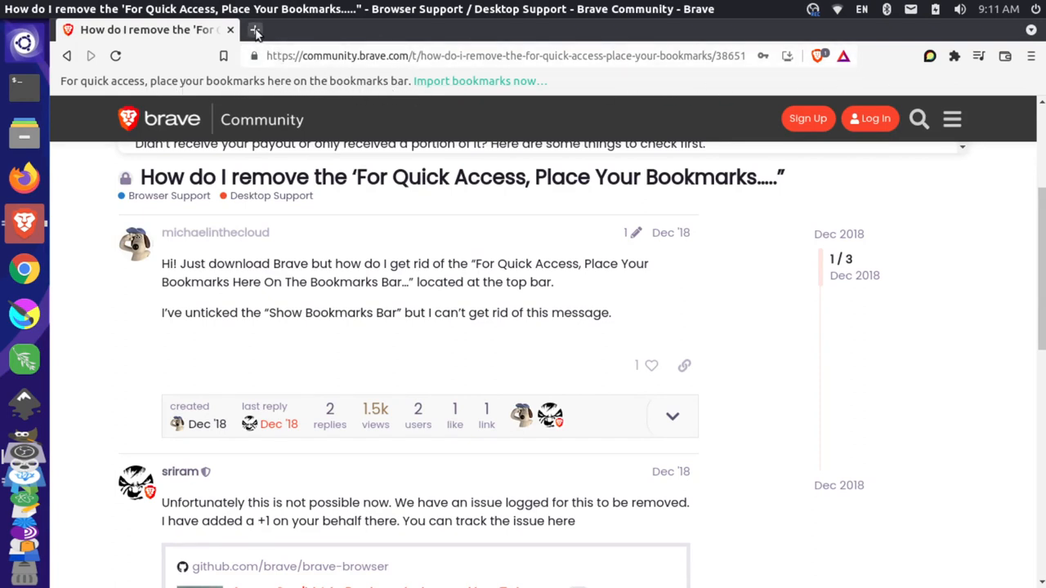
Step: Check the new-tab bookmarks notice, then follow the forum reply's link to the GitHub issue
click(255, 30)
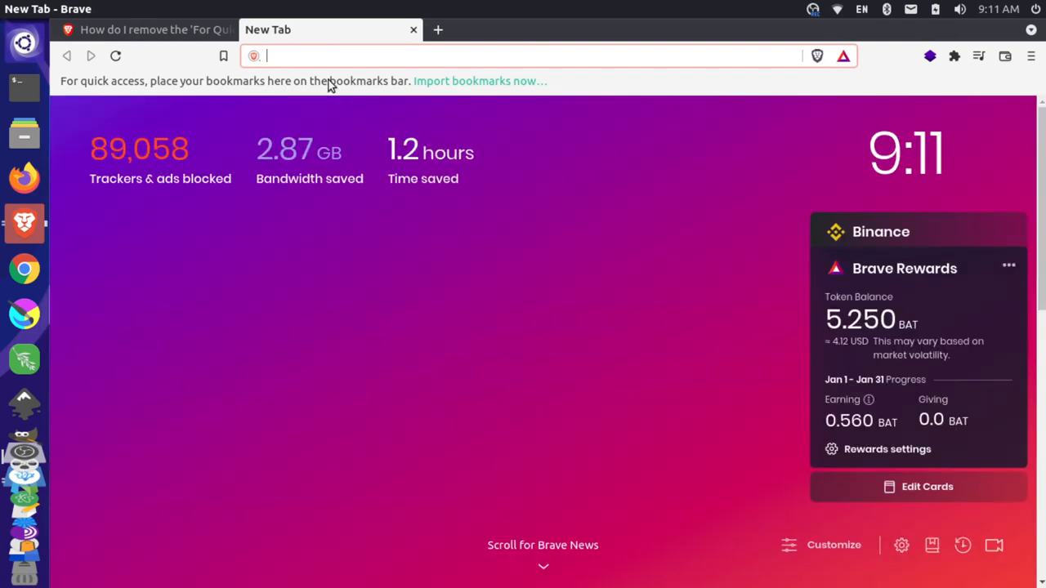
click(147, 29)
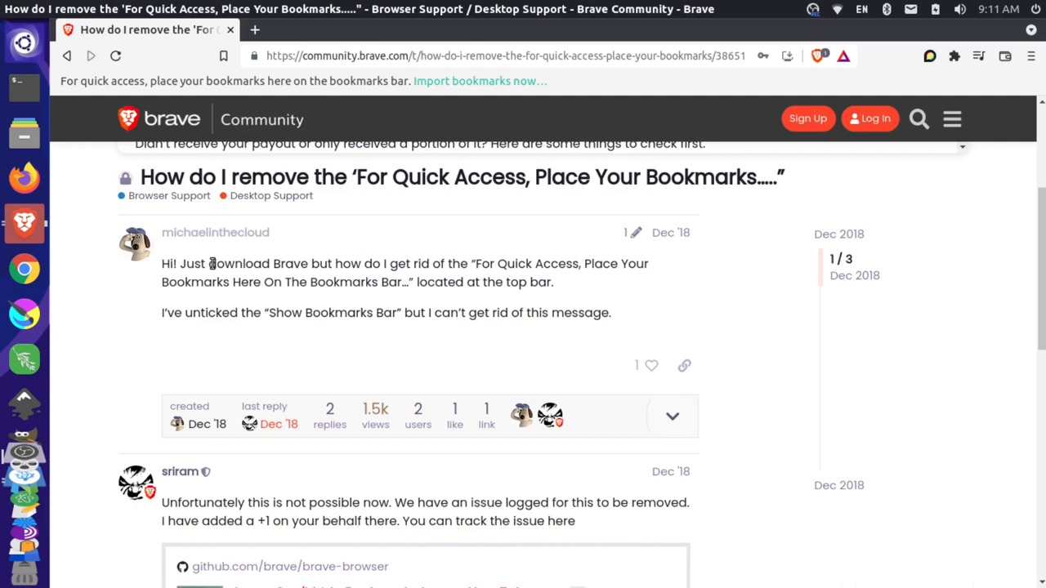
mouse_move(473, 317)
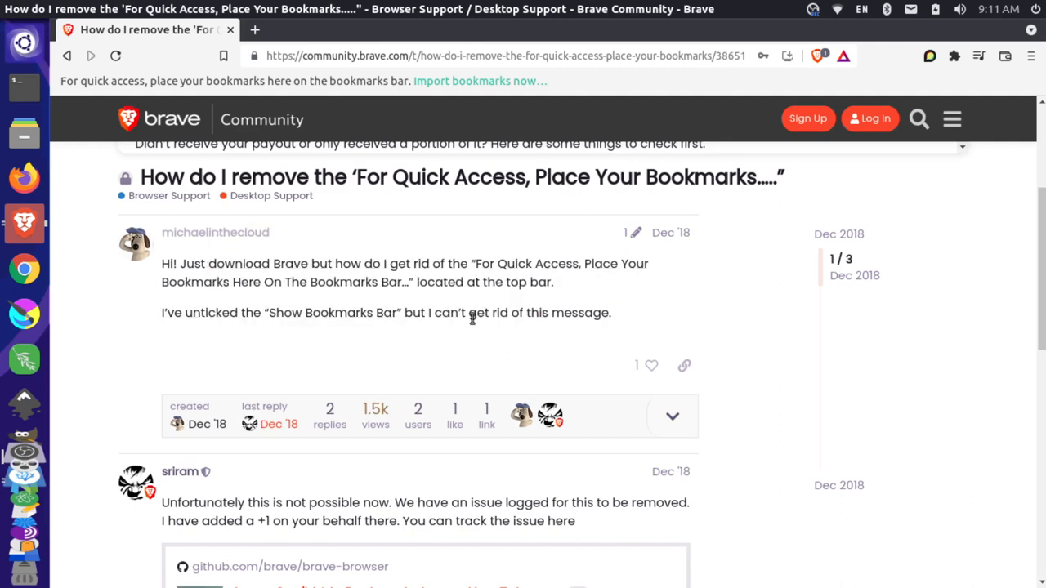
scroll(down, 3)
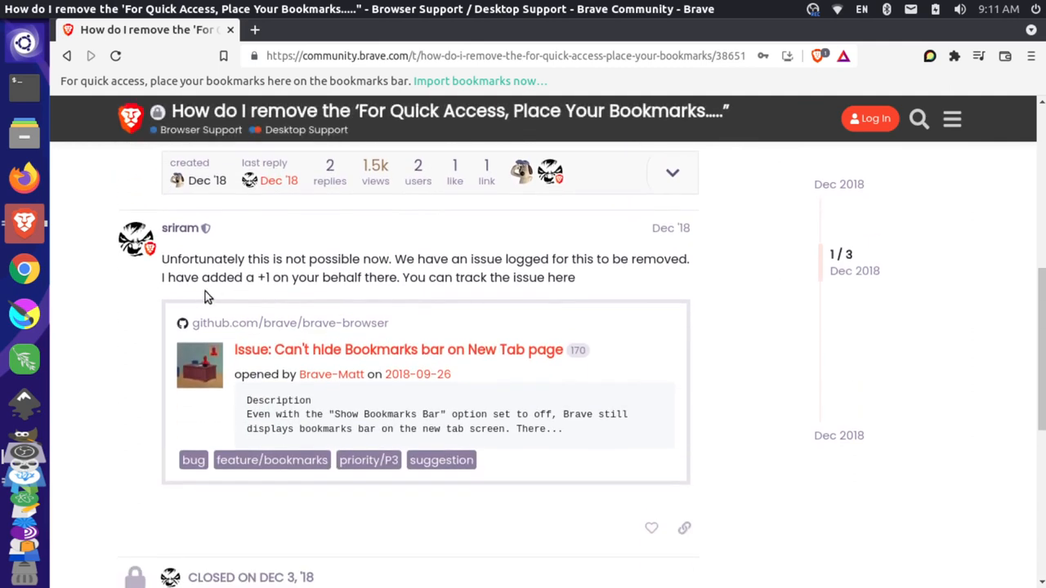
mouse_move(415, 361)
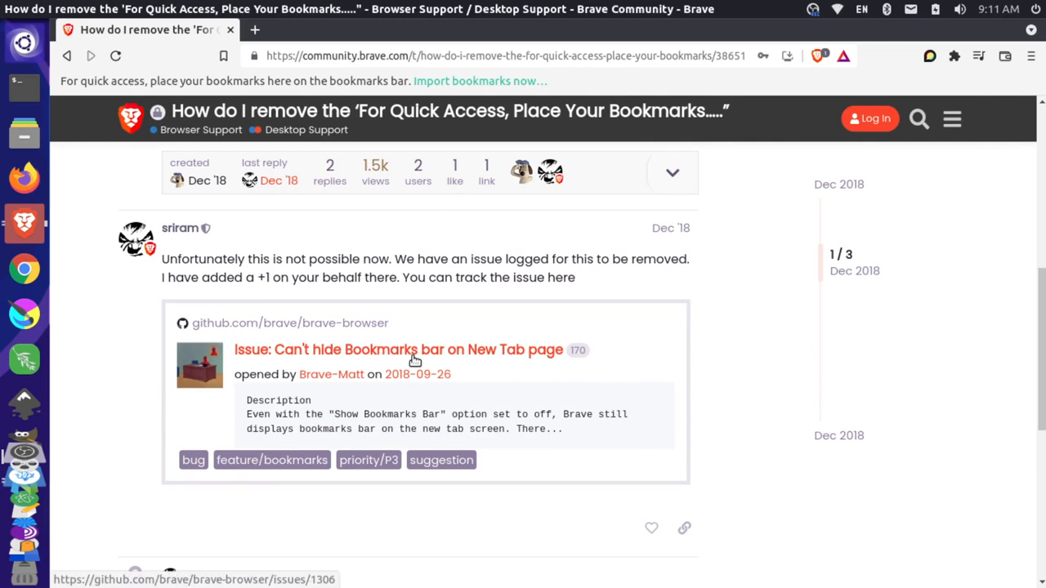
click(412, 350)
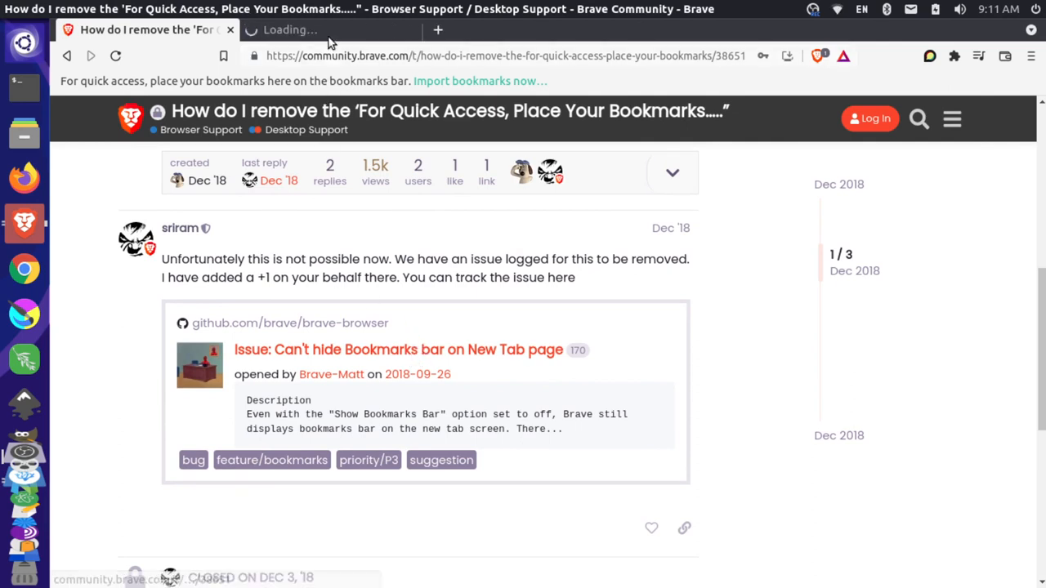
click(399, 350)
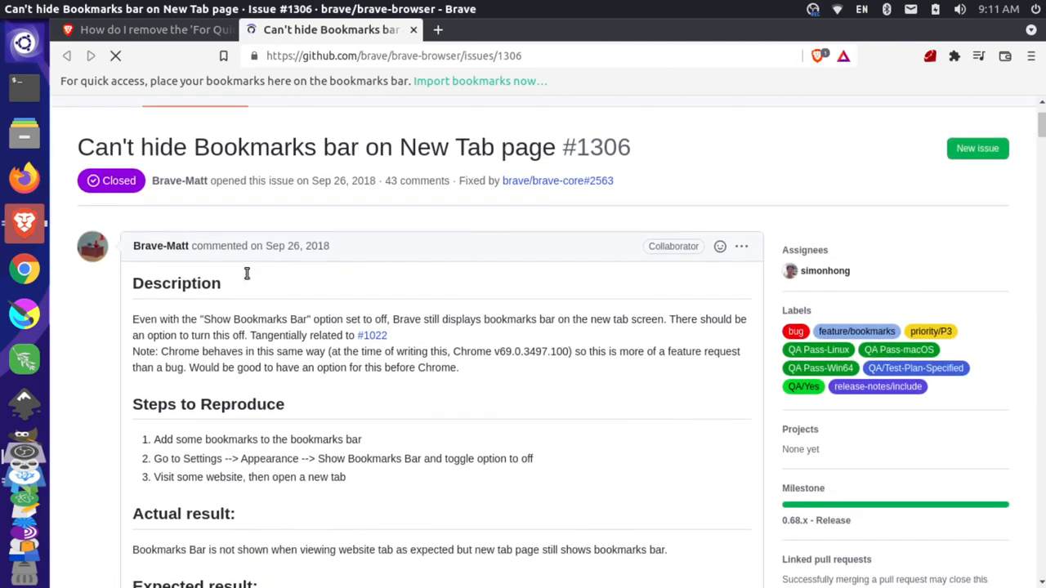
Step: Read the issue's reproduction steps about Show Bookmarks Bar, then start a new tab for settings
scroll(down, 3)
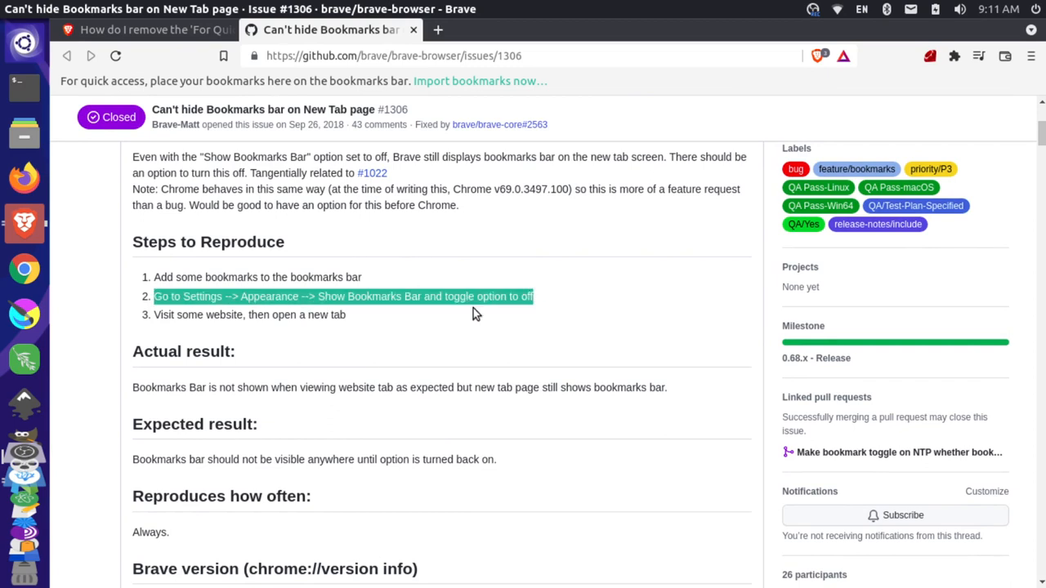
click(1033, 55)
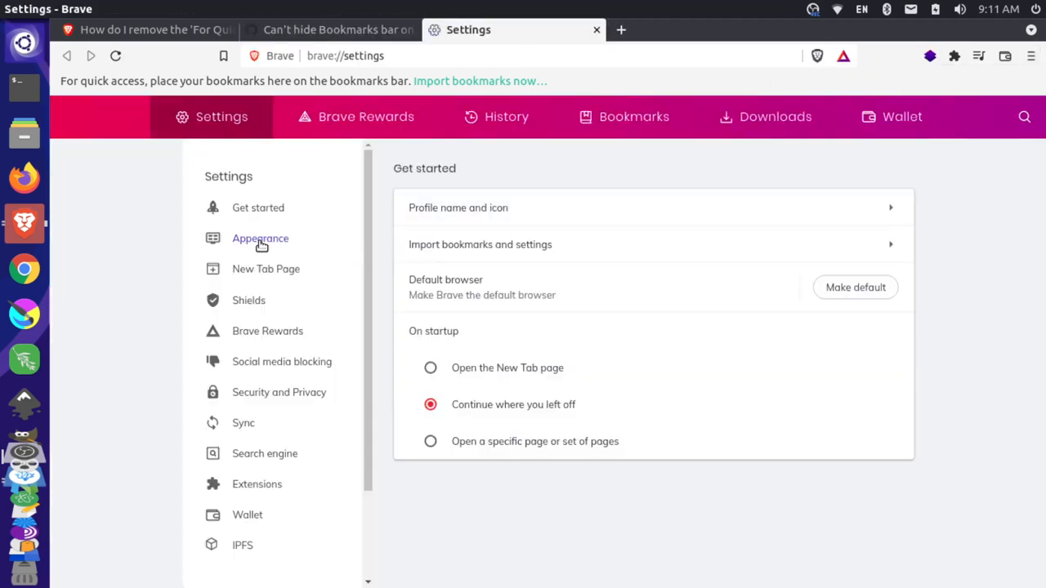
Step: Switch Show bookmarks off in Brave's Appearance settings
click(260, 238)
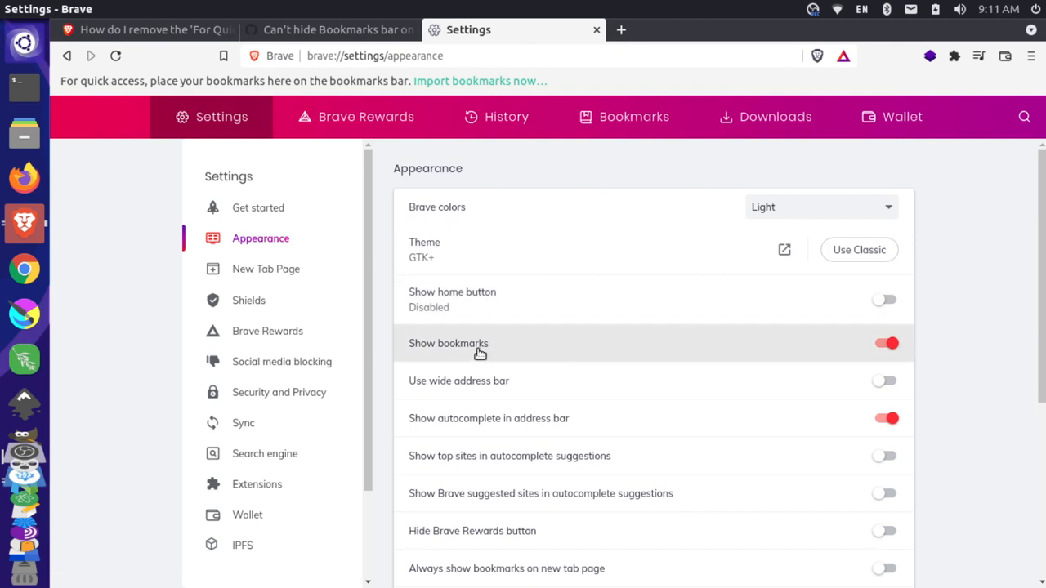
mouse_move(821, 343)
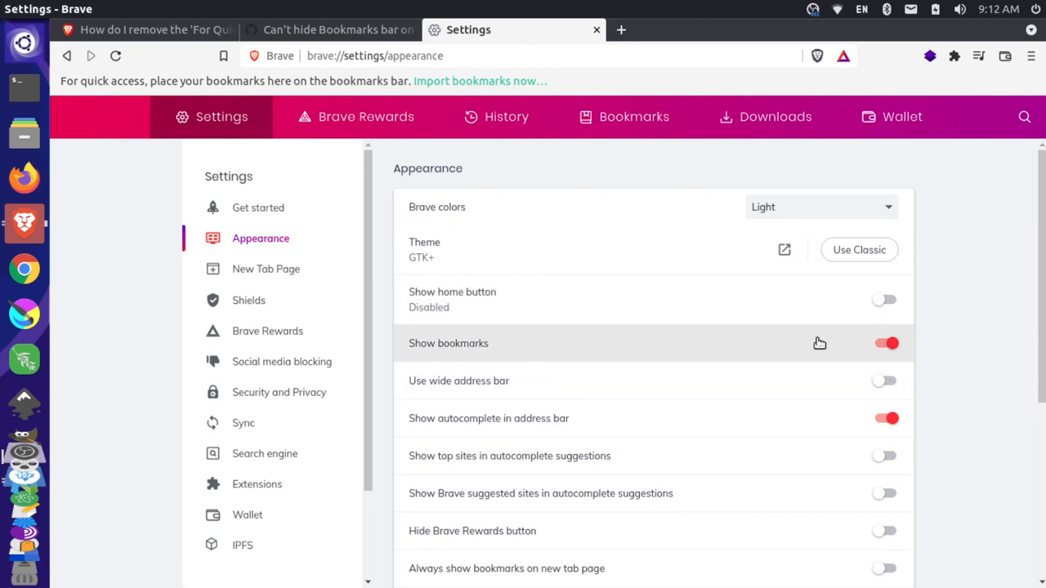
click(886, 344)
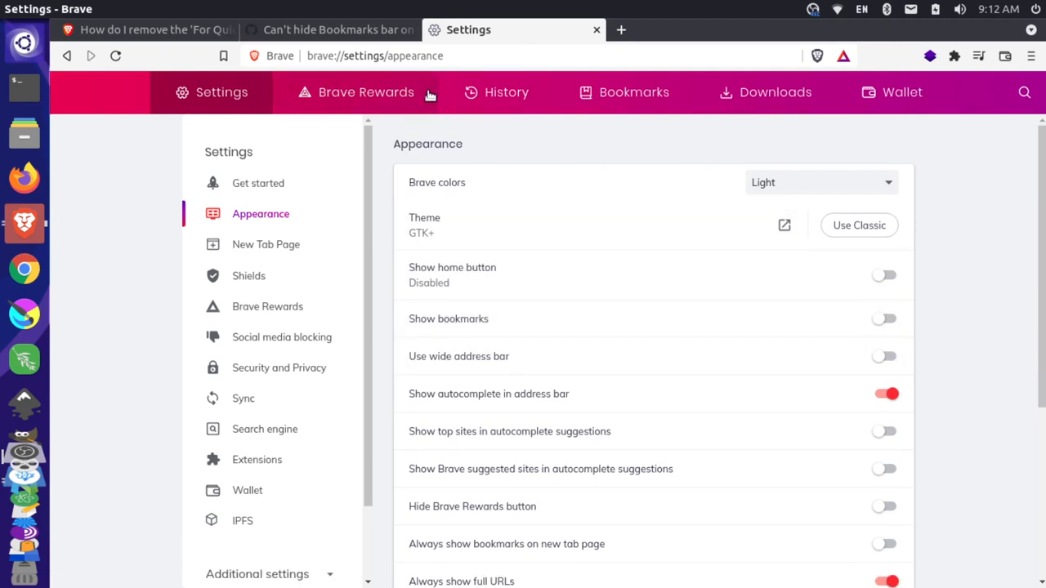
mouse_move(548, 194)
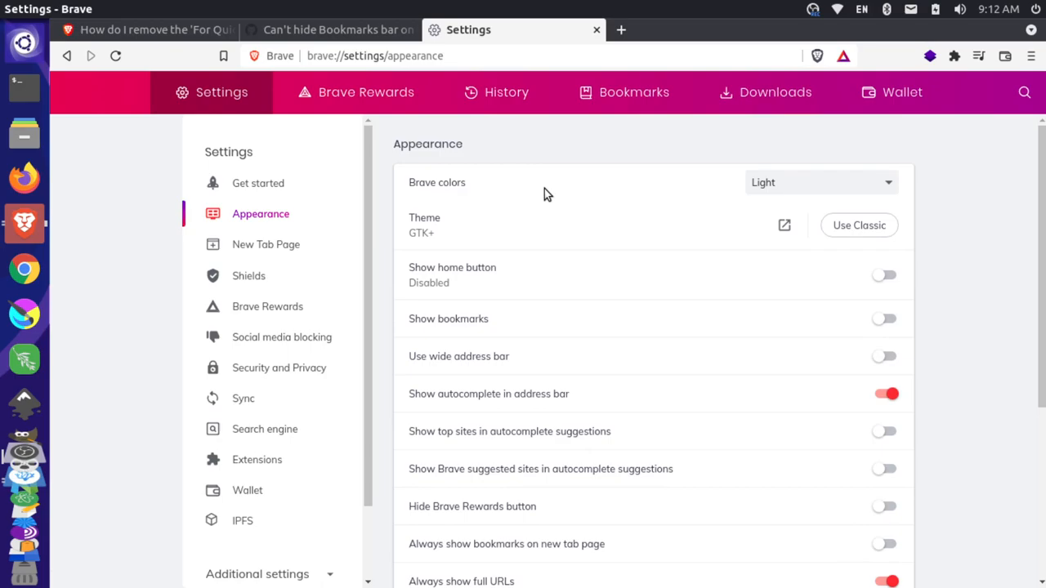